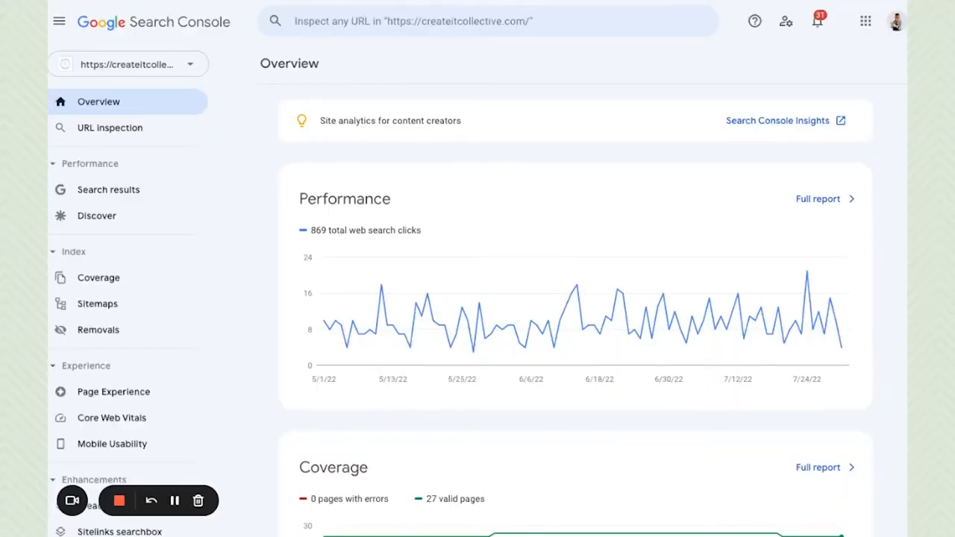
mouse_move(253, 110)
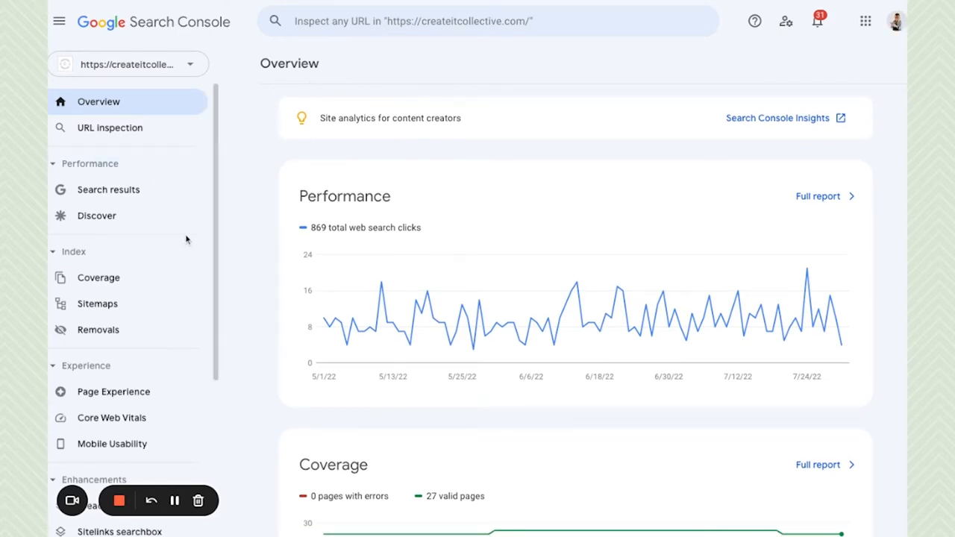
Reach the property's Users and permissions list through Settings, showing its single owner
scroll("down", 3)
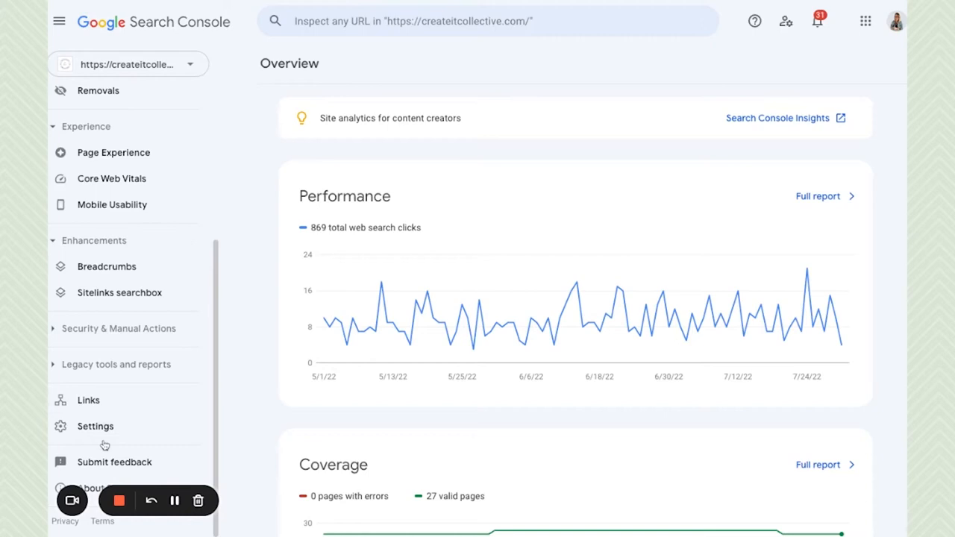
left_click(95, 427)
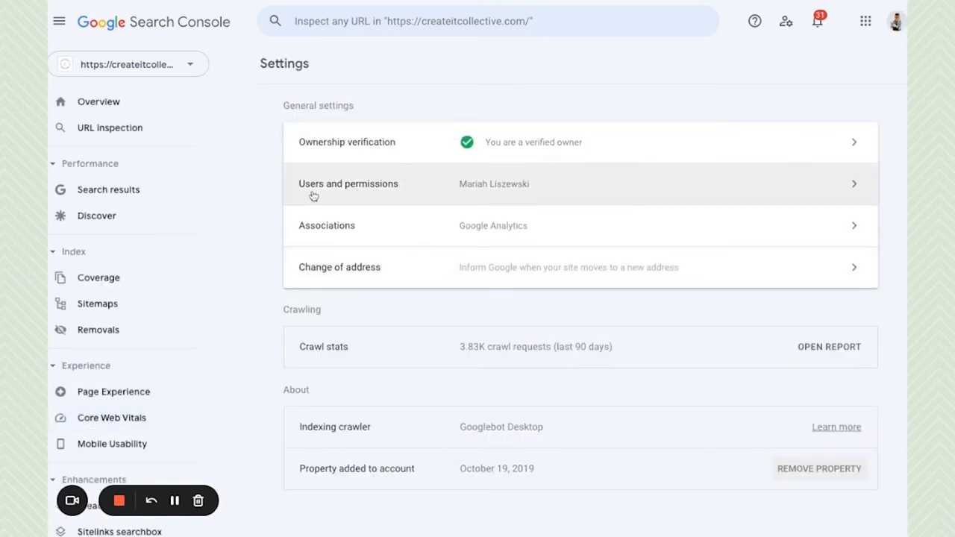
left_click(348, 185)
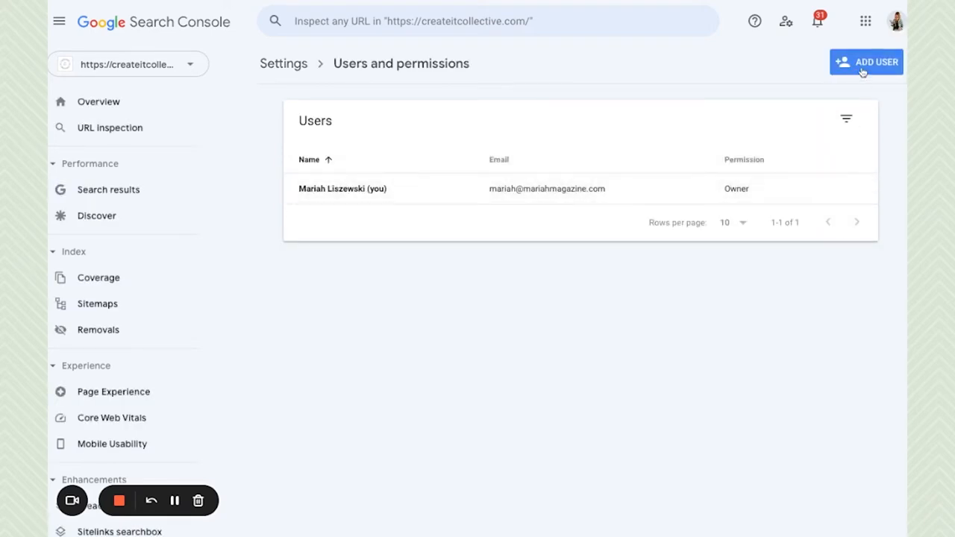
left_click(874, 61)
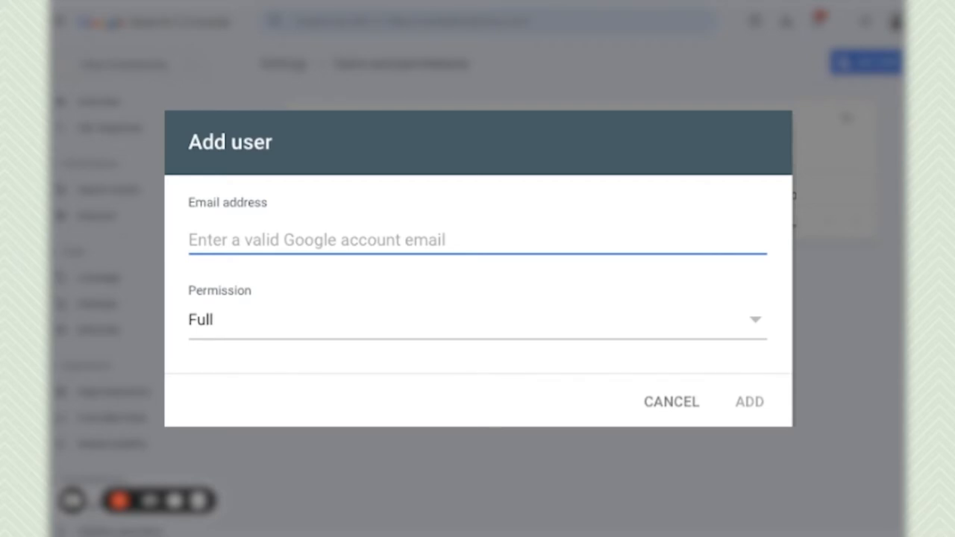
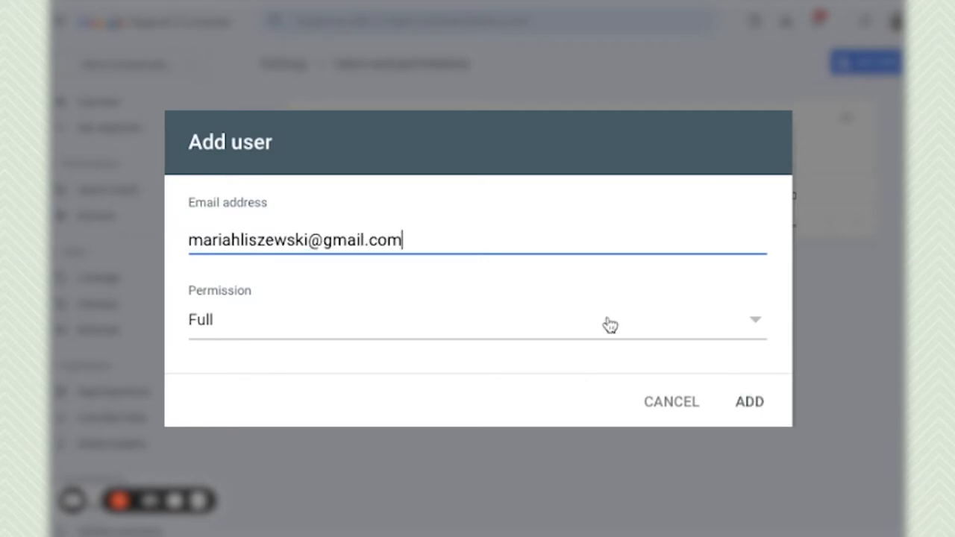
mouse_move(607, 325)
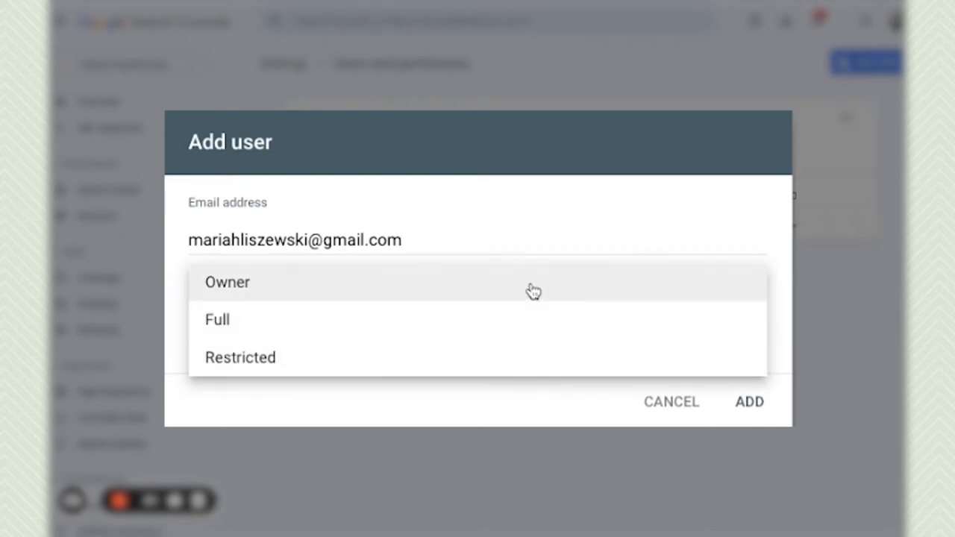
mouse_move(483, 289)
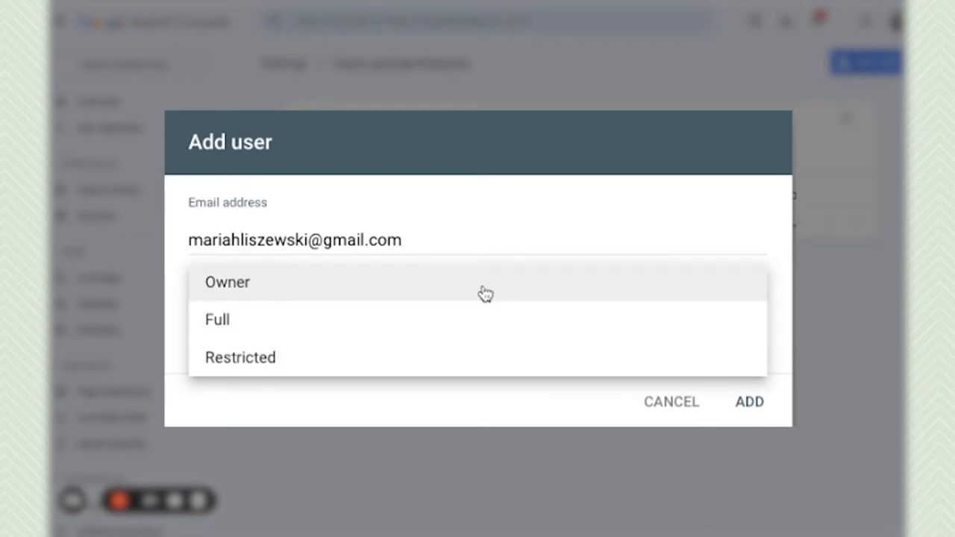
mouse_move(489, 281)
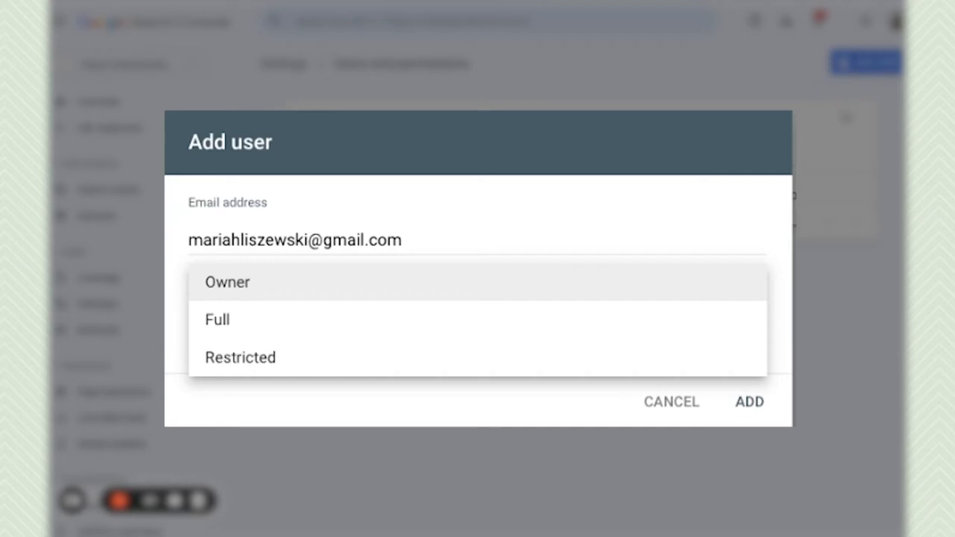
mouse_move(286, 332)
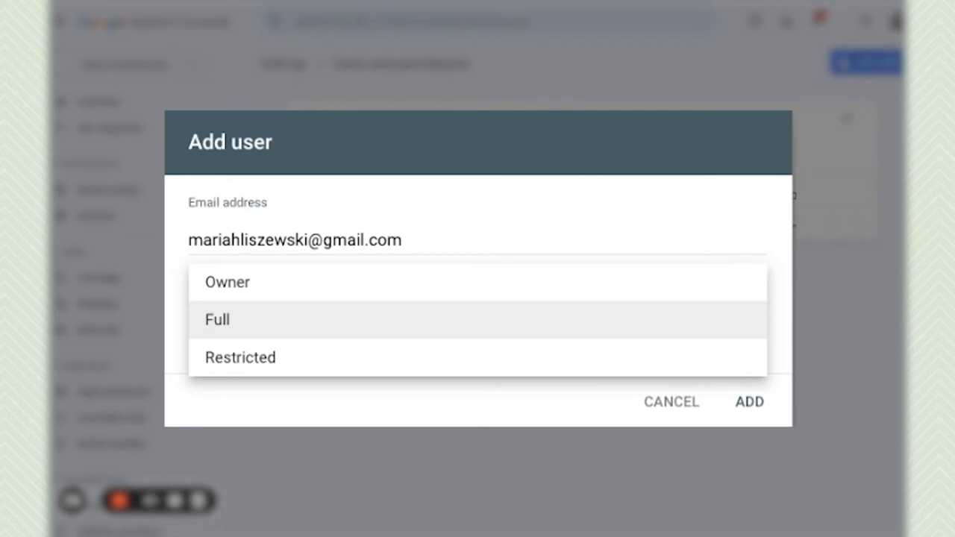
mouse_move(216, 338)
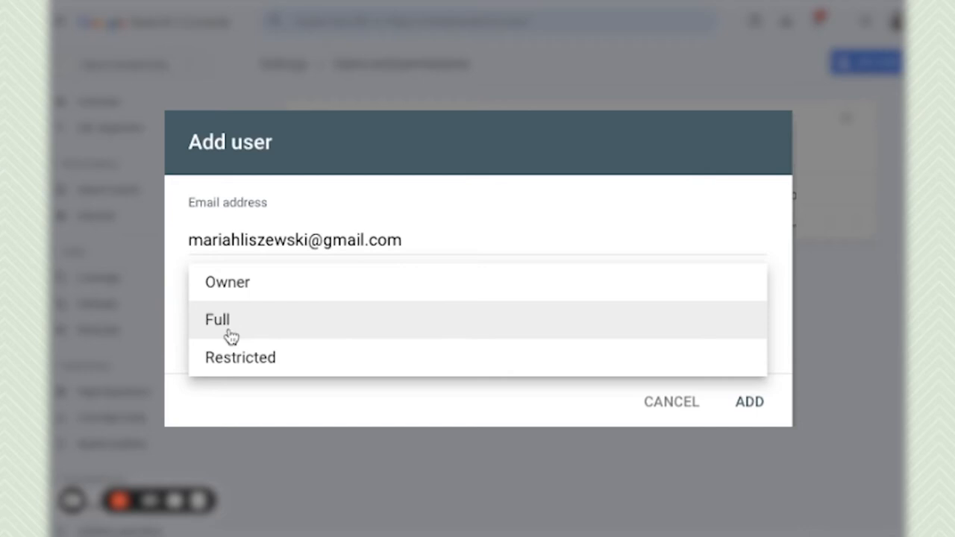
mouse_move(237, 334)
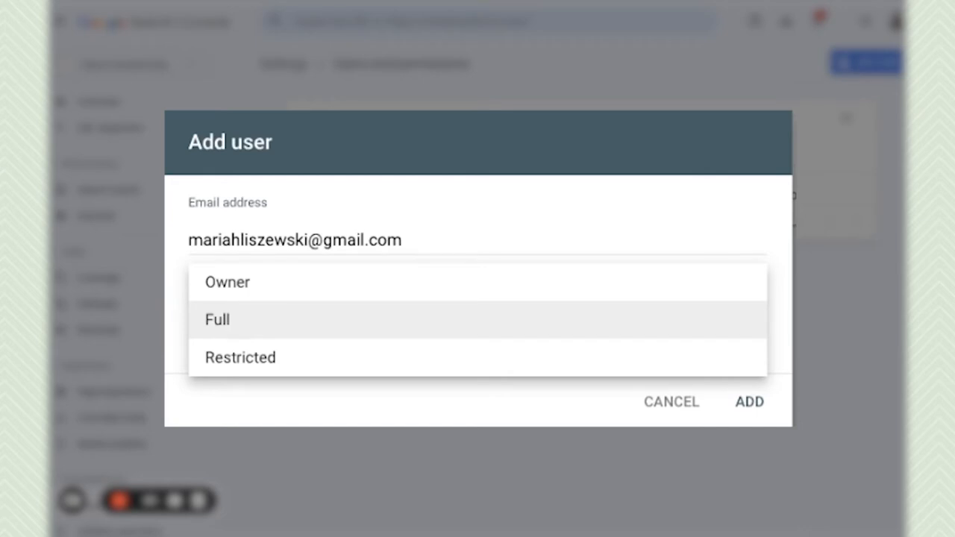
mouse_move(310, 372)
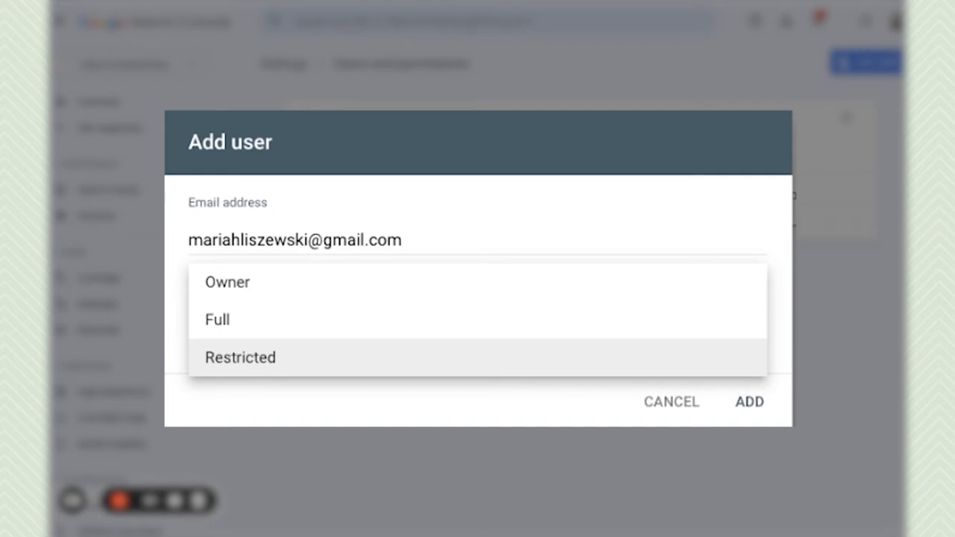
mouse_move(302, 371)
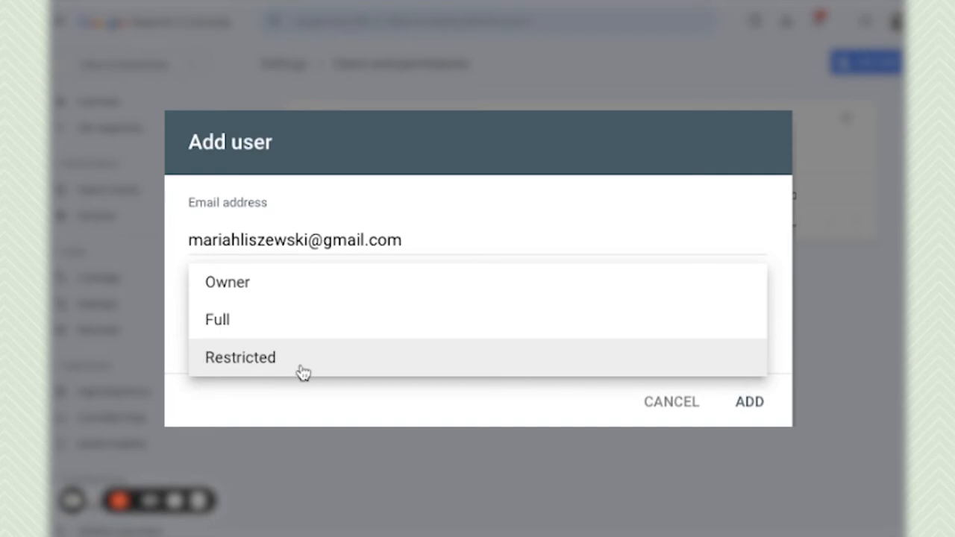
mouse_move(322, 364)
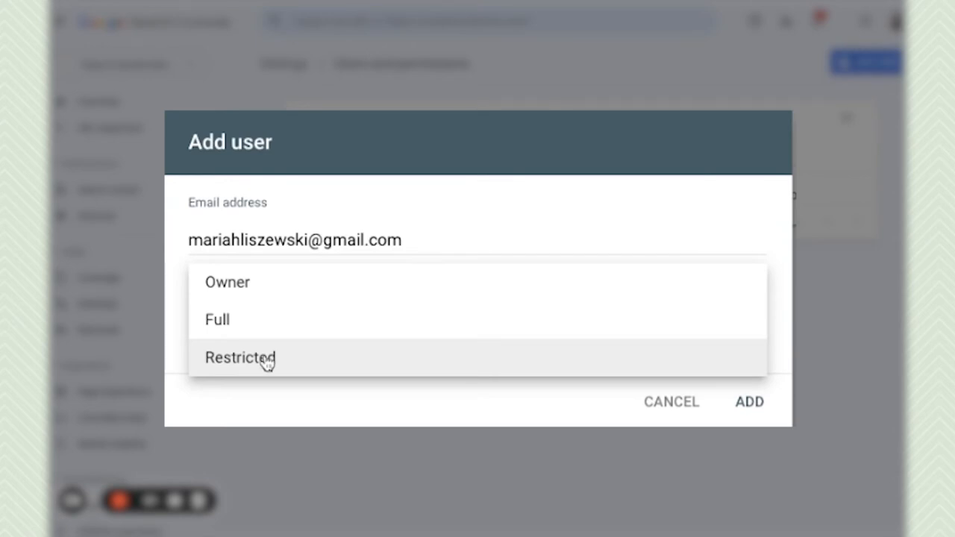
mouse_move(280, 320)
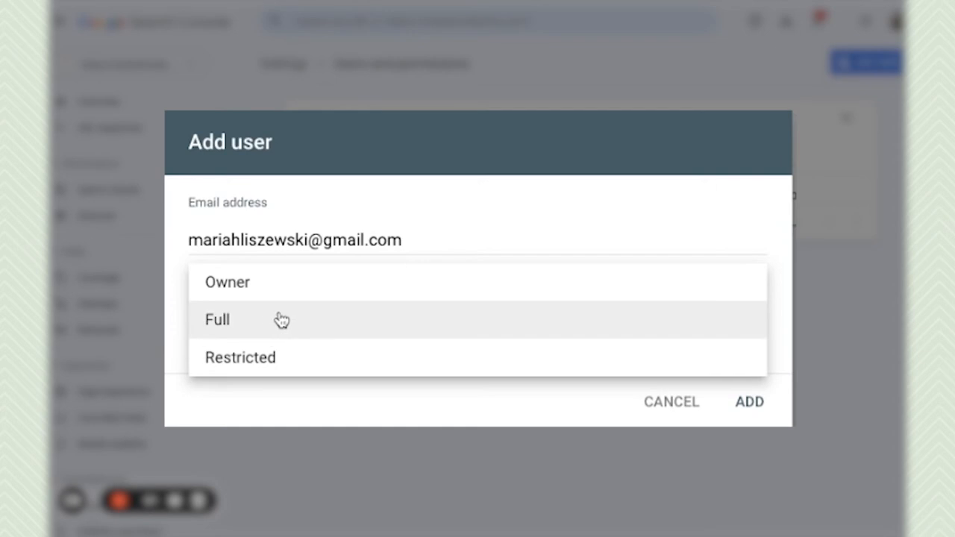
Add the Gmail user to the property with Full permission
left_click(216, 320)
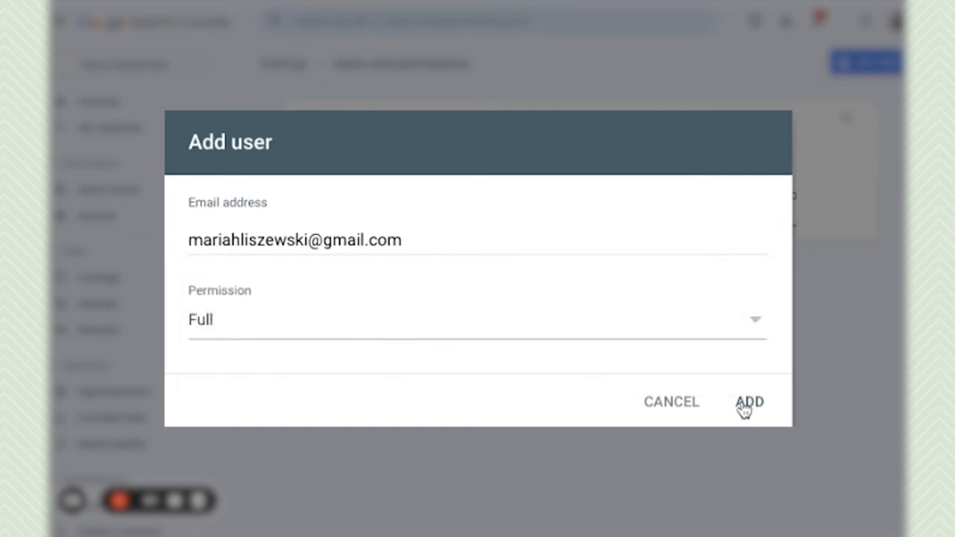
left_click(752, 402)
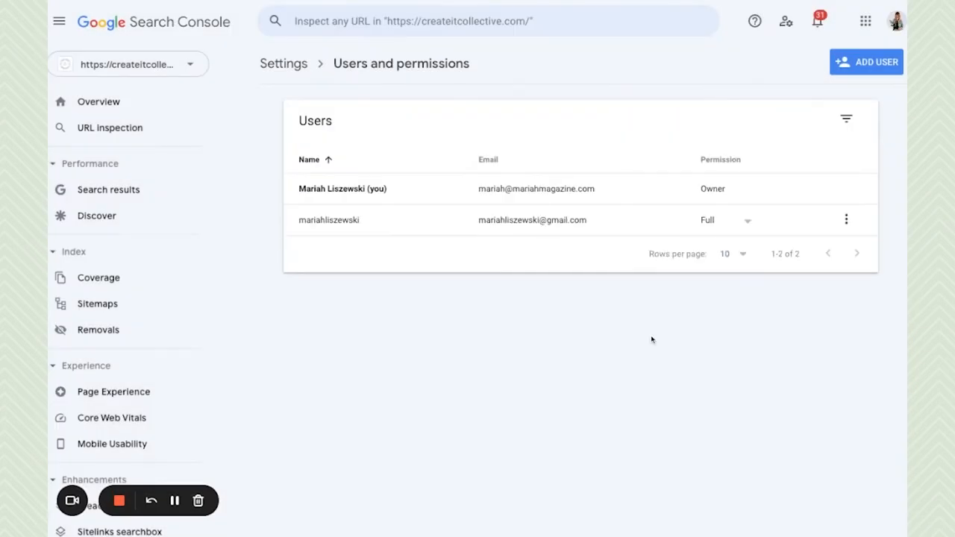
mouse_move(399, 206)
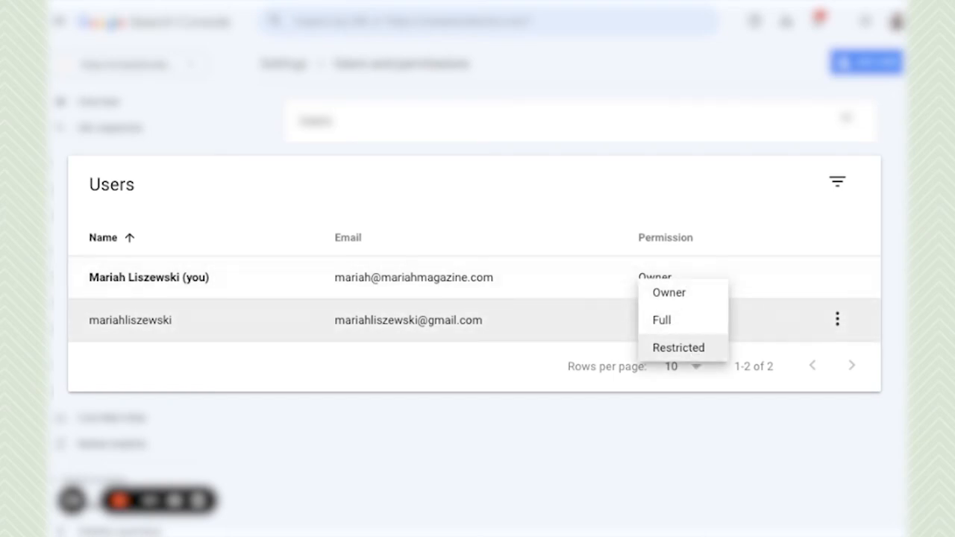
Request Remove access for the new user from their row's actions menu, reaching the confirmation
left_click(660, 320)
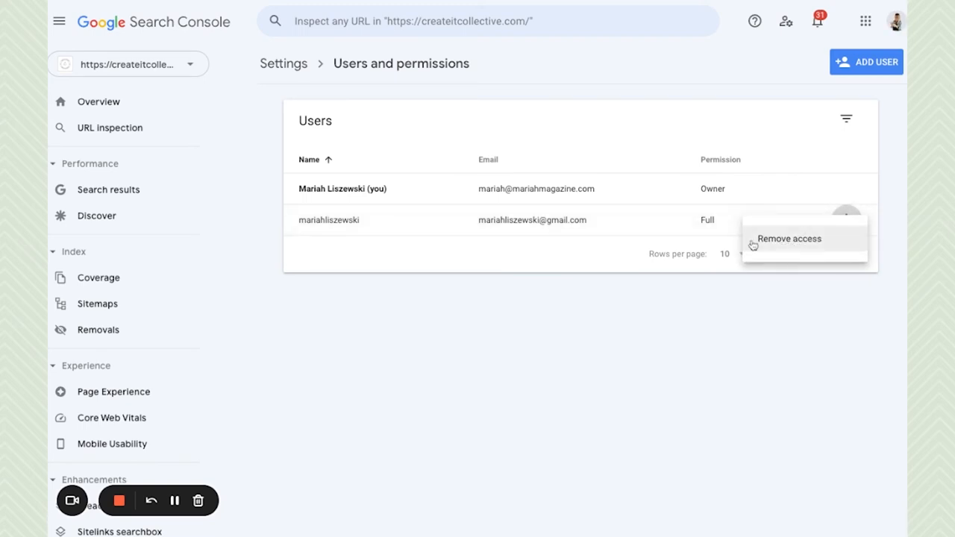
left_click(788, 239)
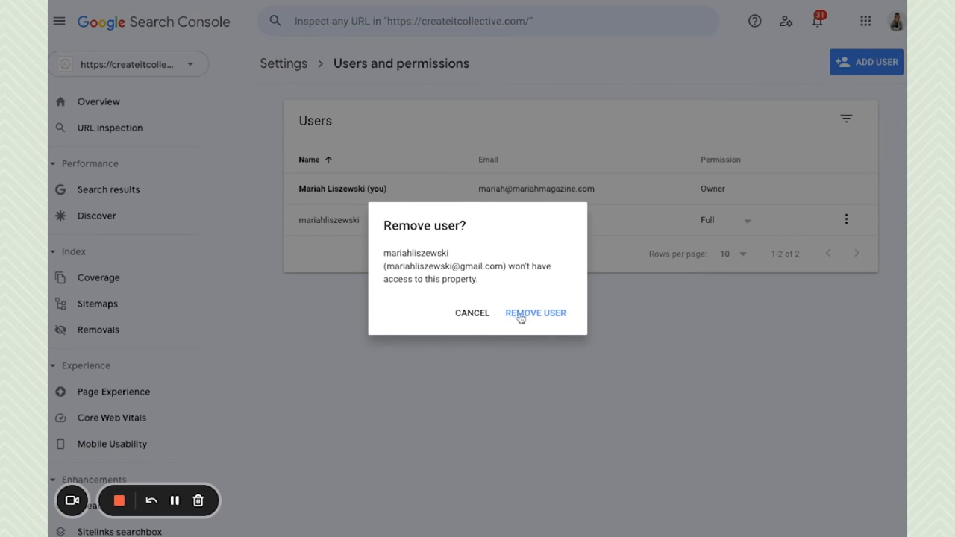